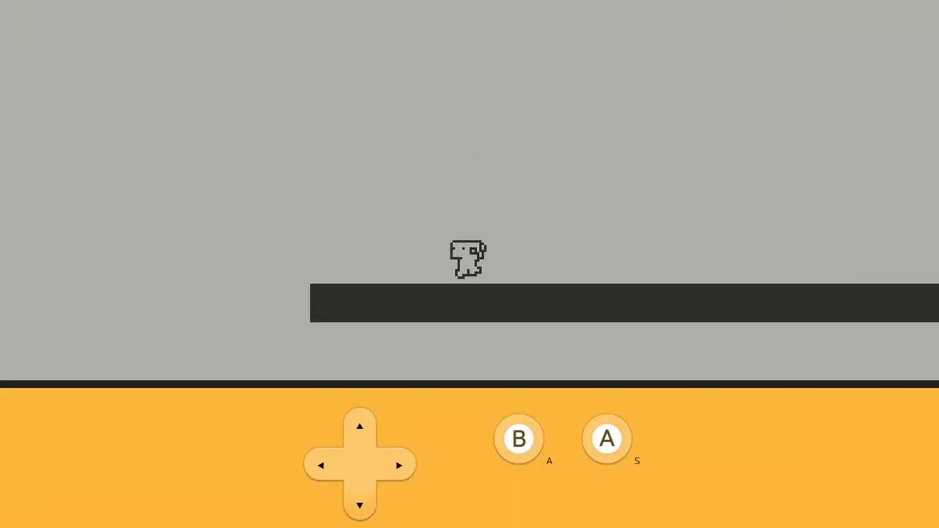
- Enter a line of ASCII symbols ('!', '|___TTTTT{') into the Walkie Talkie message box
left_click(606, 438)
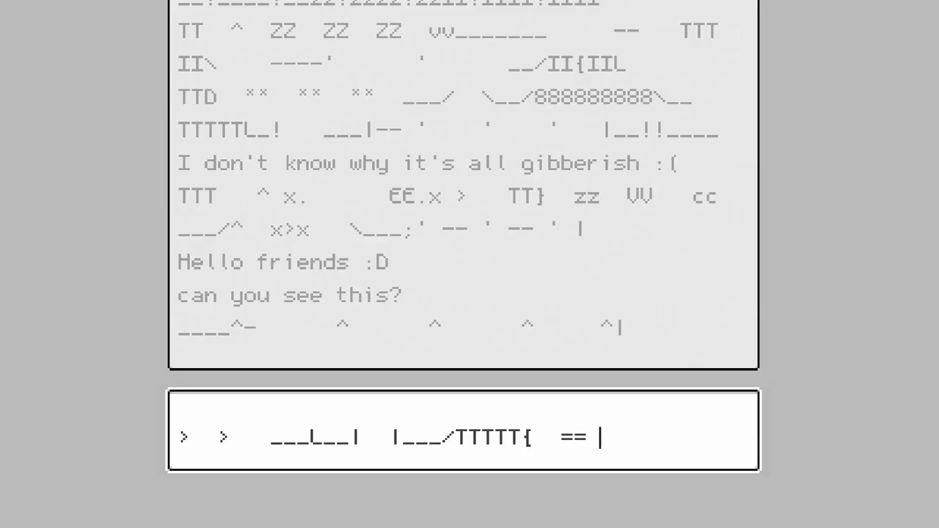
type("!")
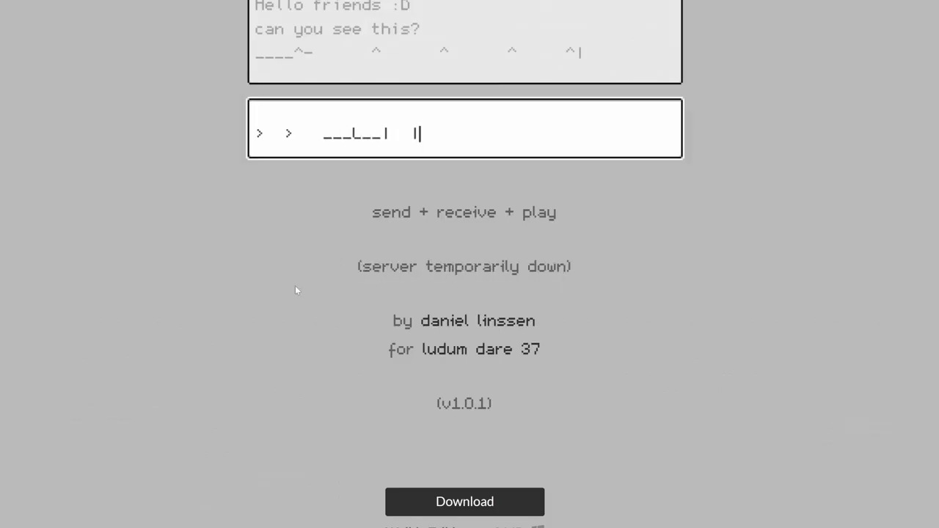
type("|___TTTTT{")
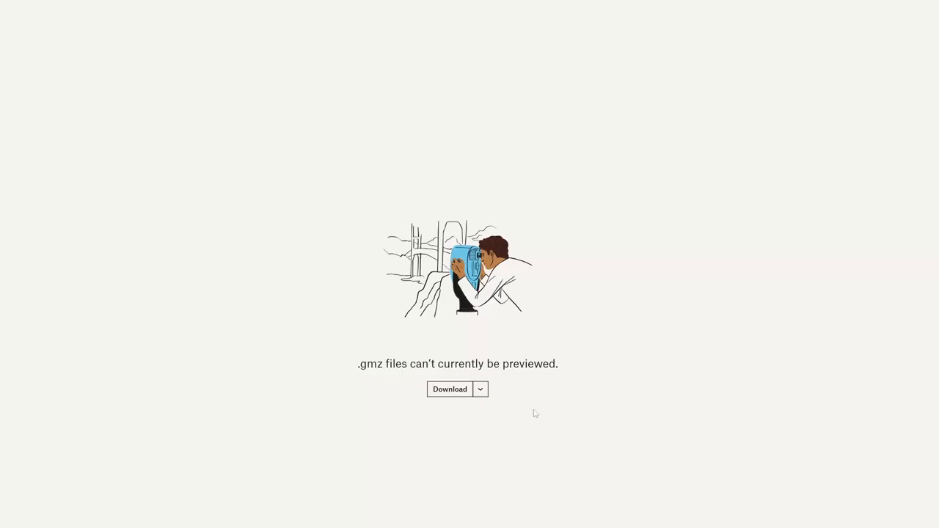
mouse_move(388, 418)
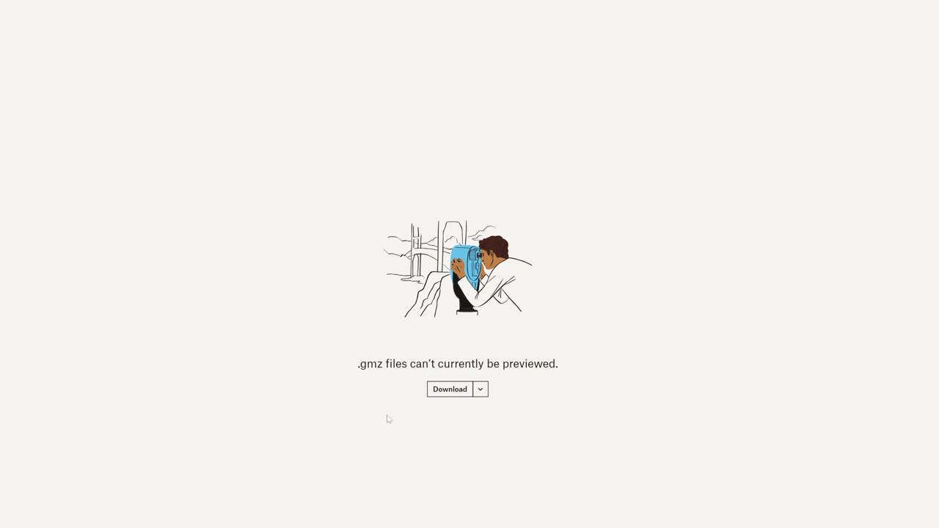
mouse_move(341, 357)
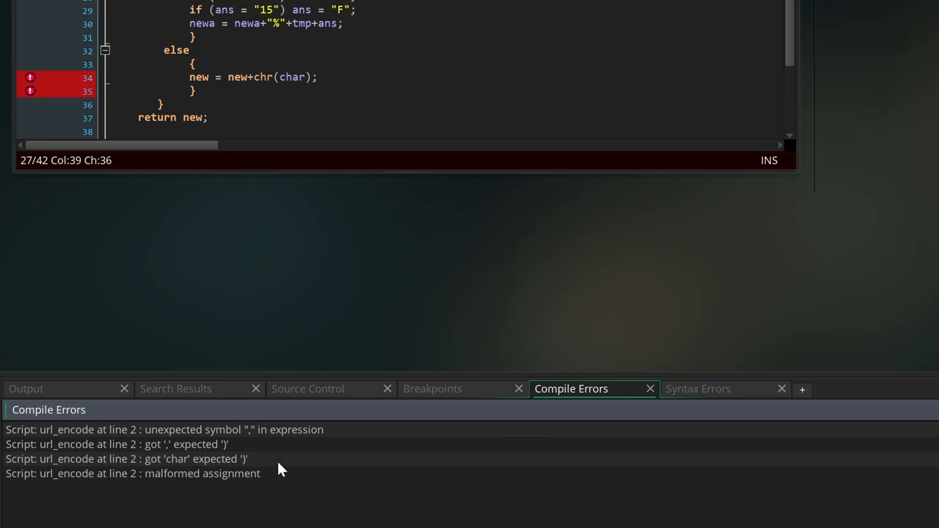
mouse_move(326, 496)
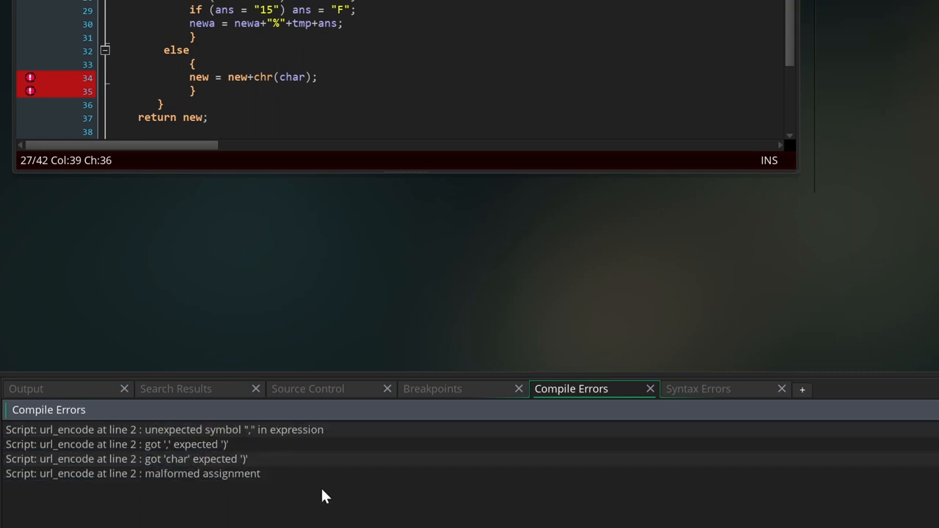
mouse_move(442, 522)
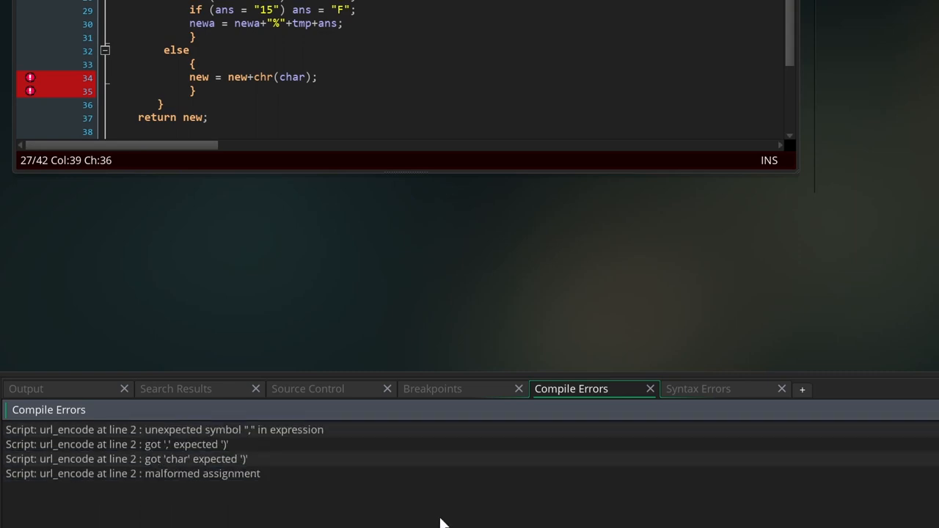